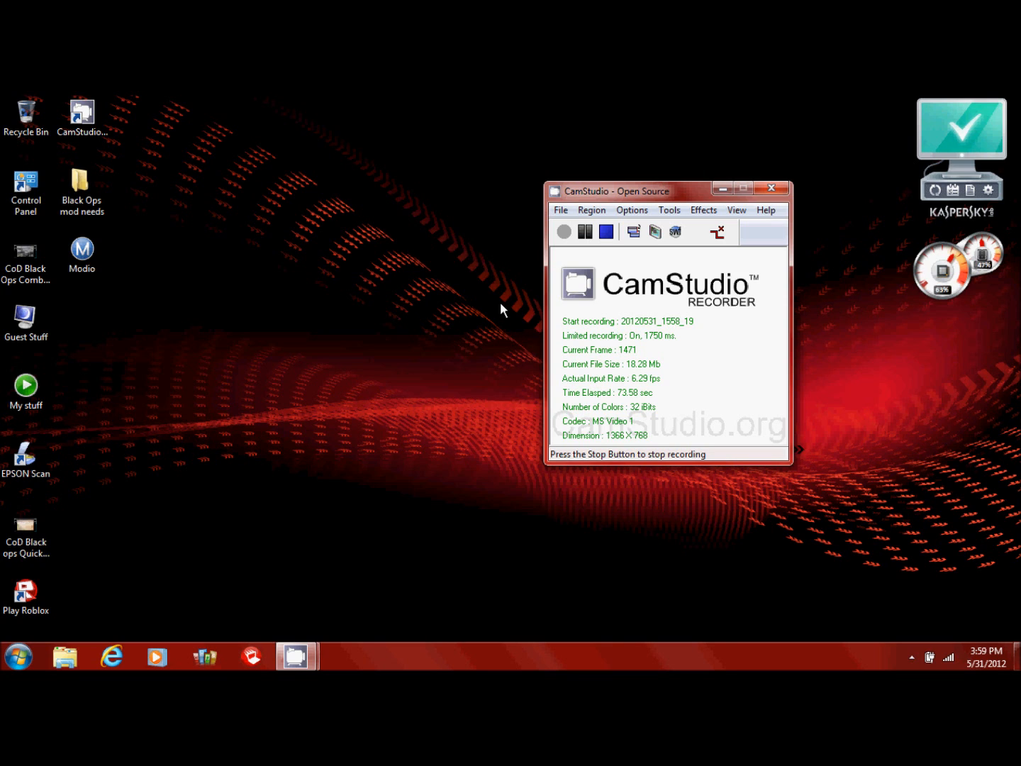
mouse_move(407, 118)
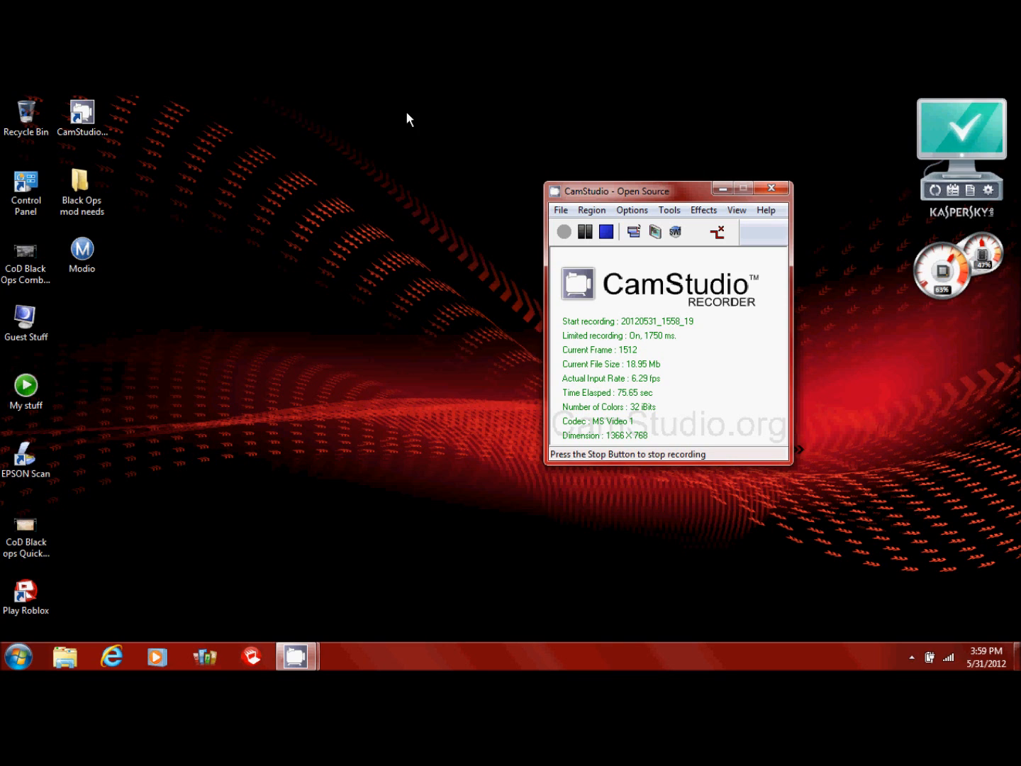
mouse_move(844, 357)
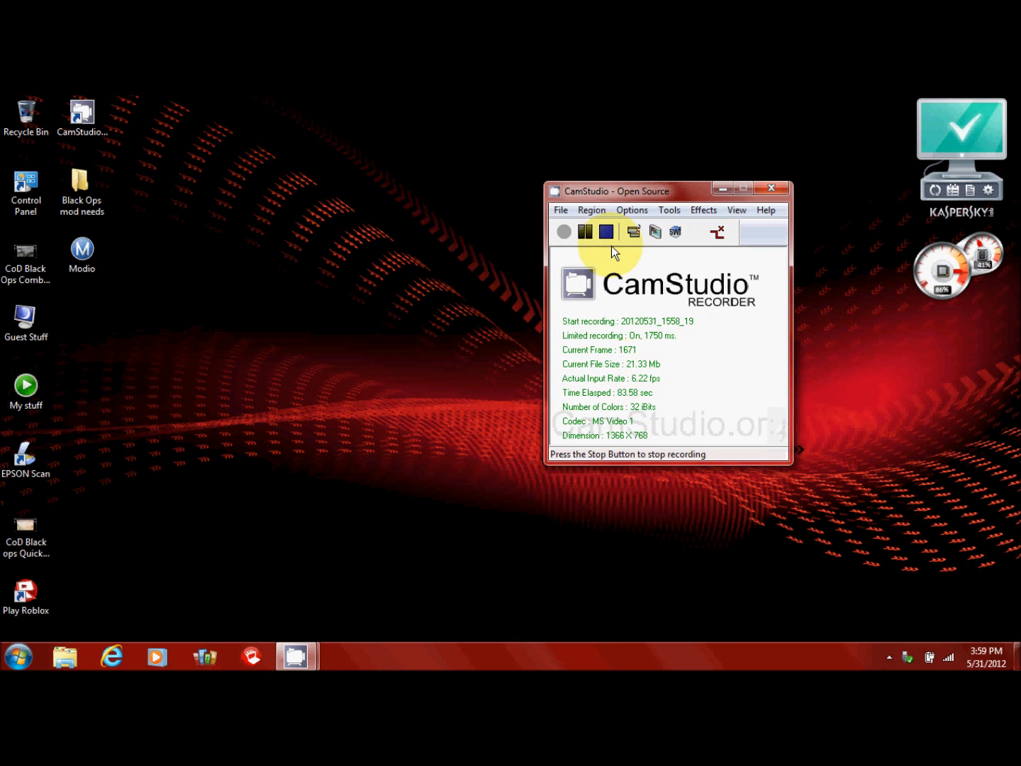
Step: Launch Modio from the desktop and open the Black Ops mod needs folder
click(81, 252)
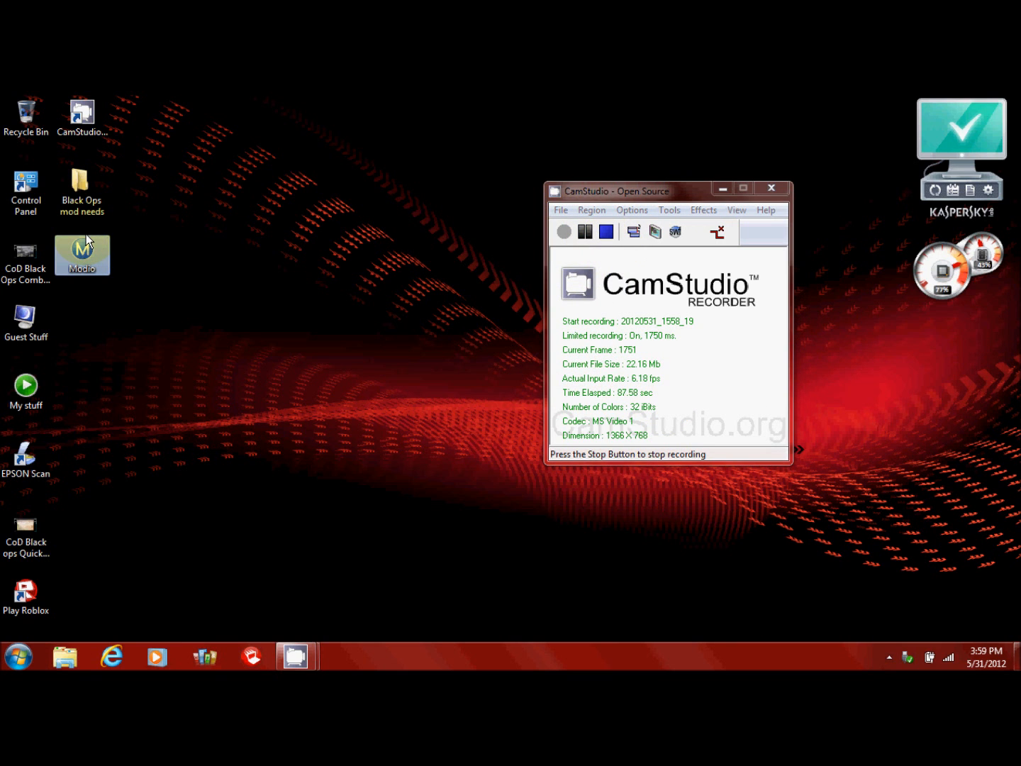
click(81, 181)
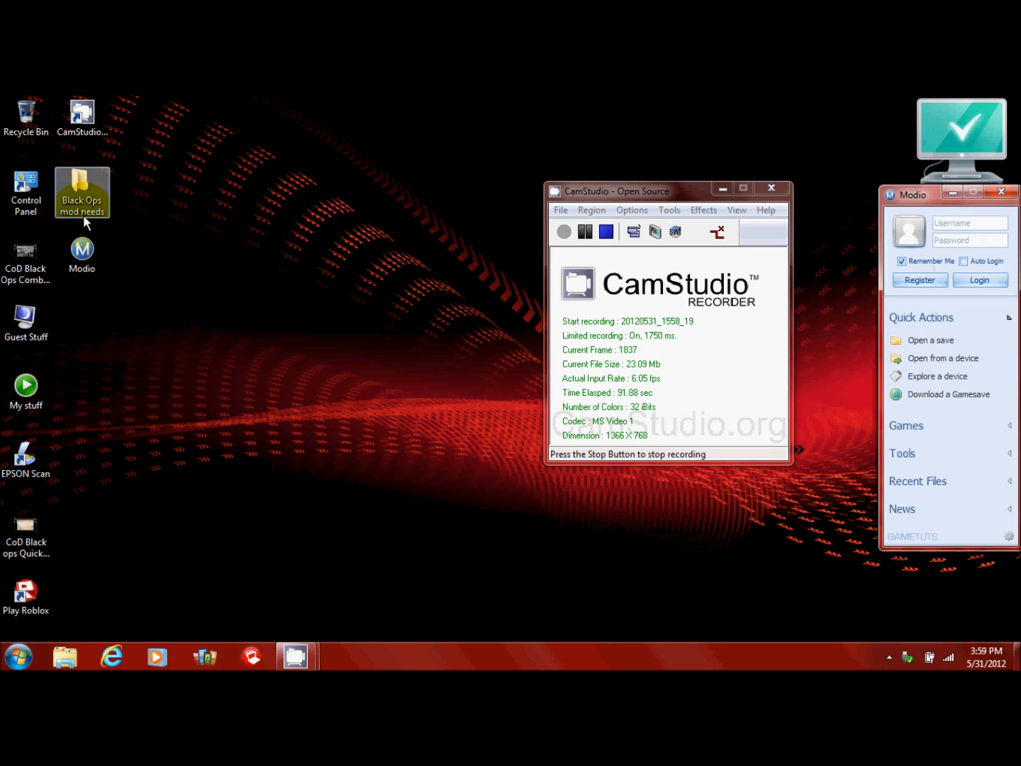
double_click(82, 181)
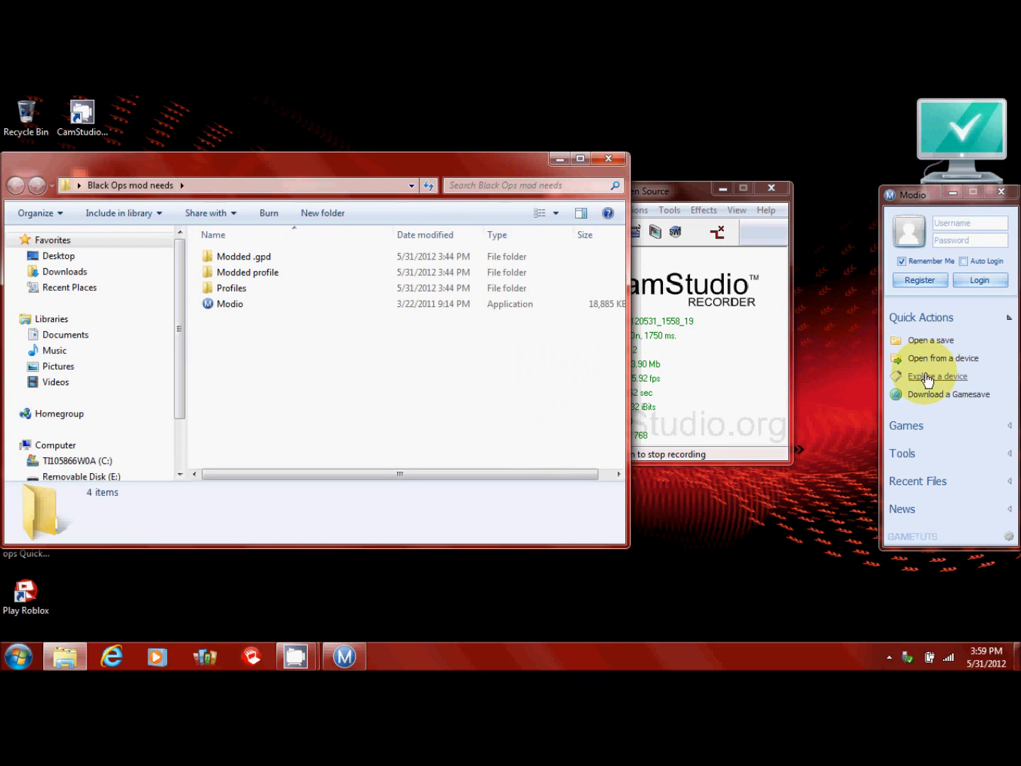
Step: Open the USB stick in Xbox360 Device Explorer and delete the XxMoDd3RxX1994 profile folder
click(936, 376)
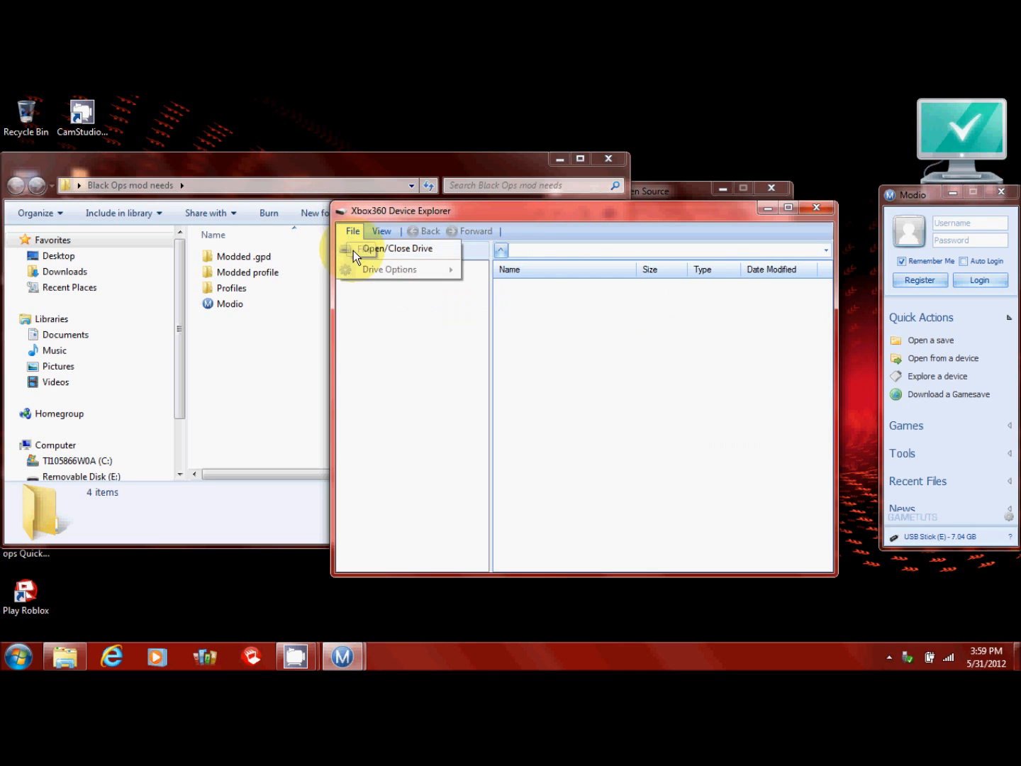
click(397, 249)
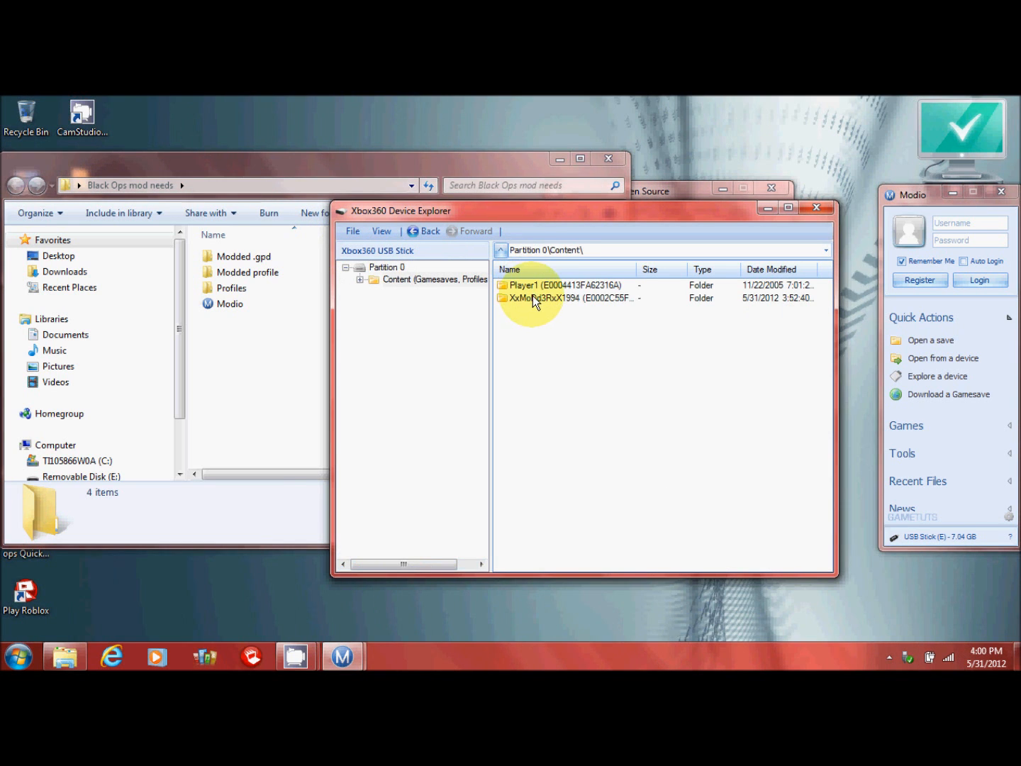
mouse_move(555, 305)
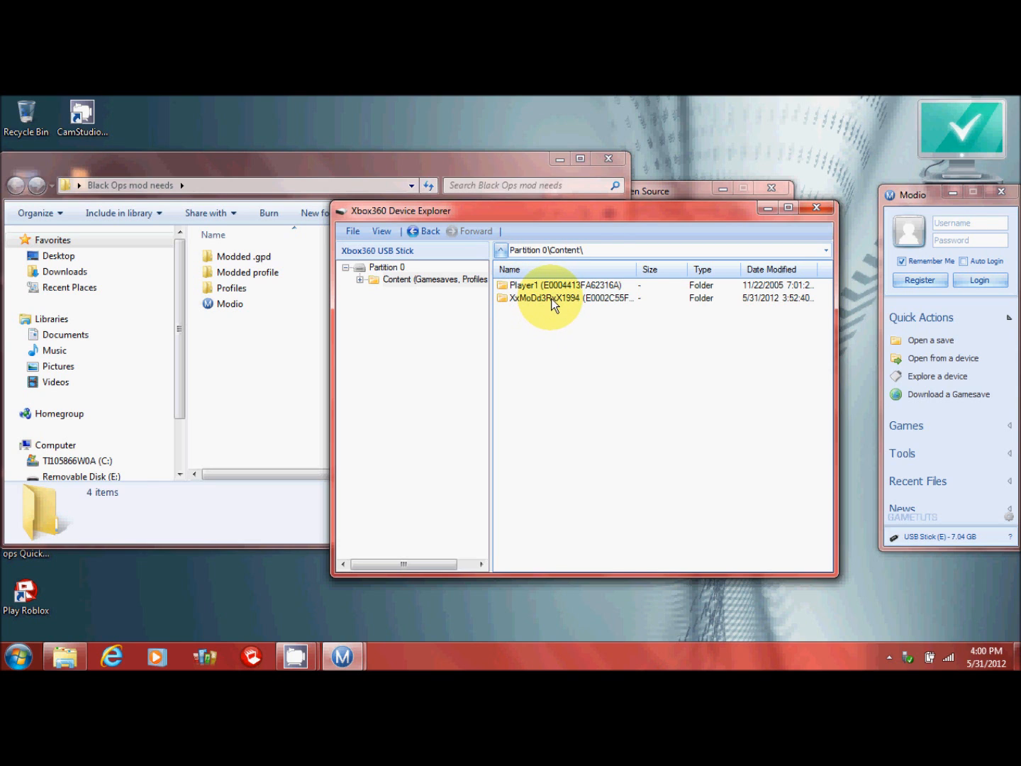
drag(401, 210, 550, 192)
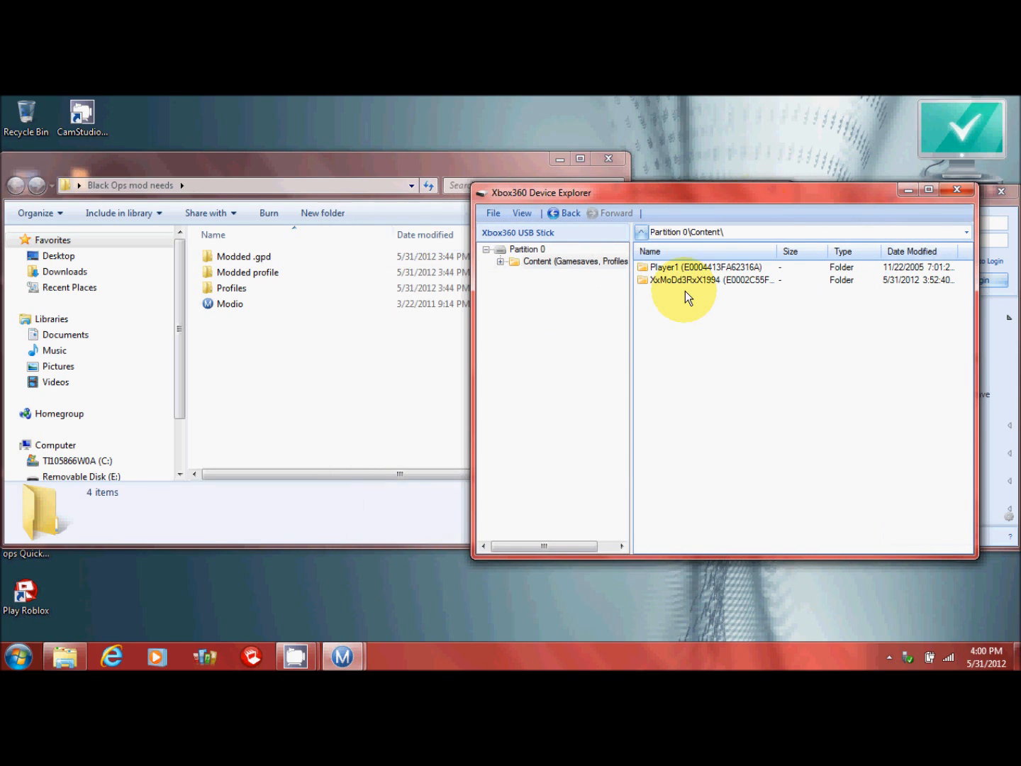
right_click(685, 279)
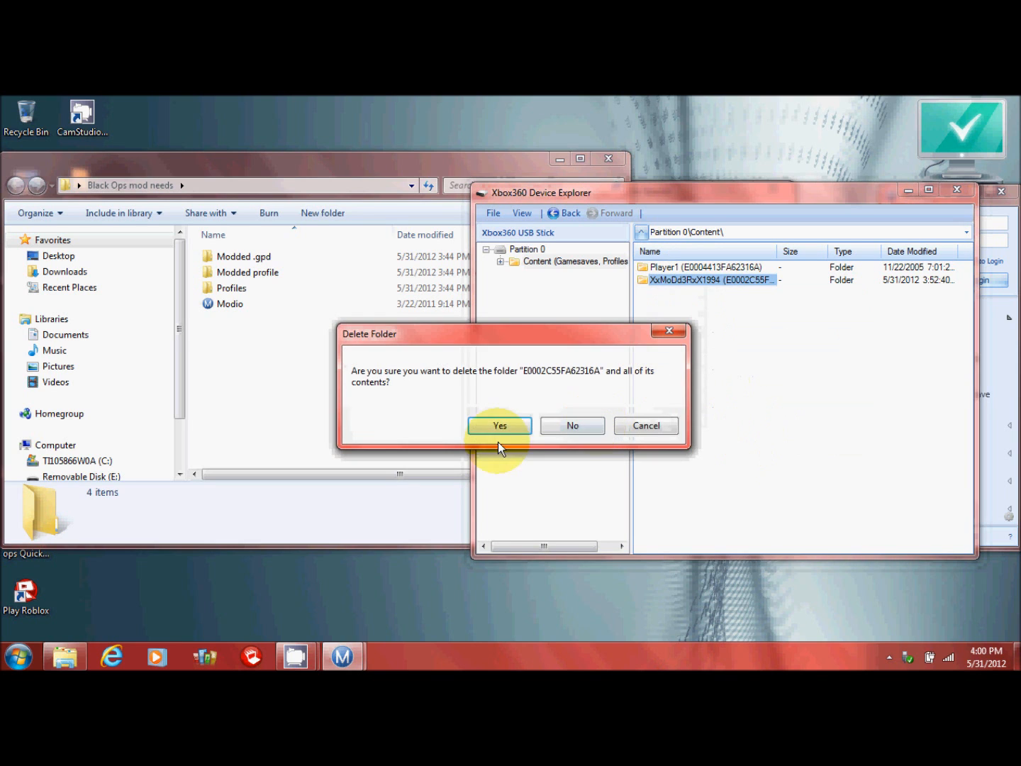
click(499, 425)
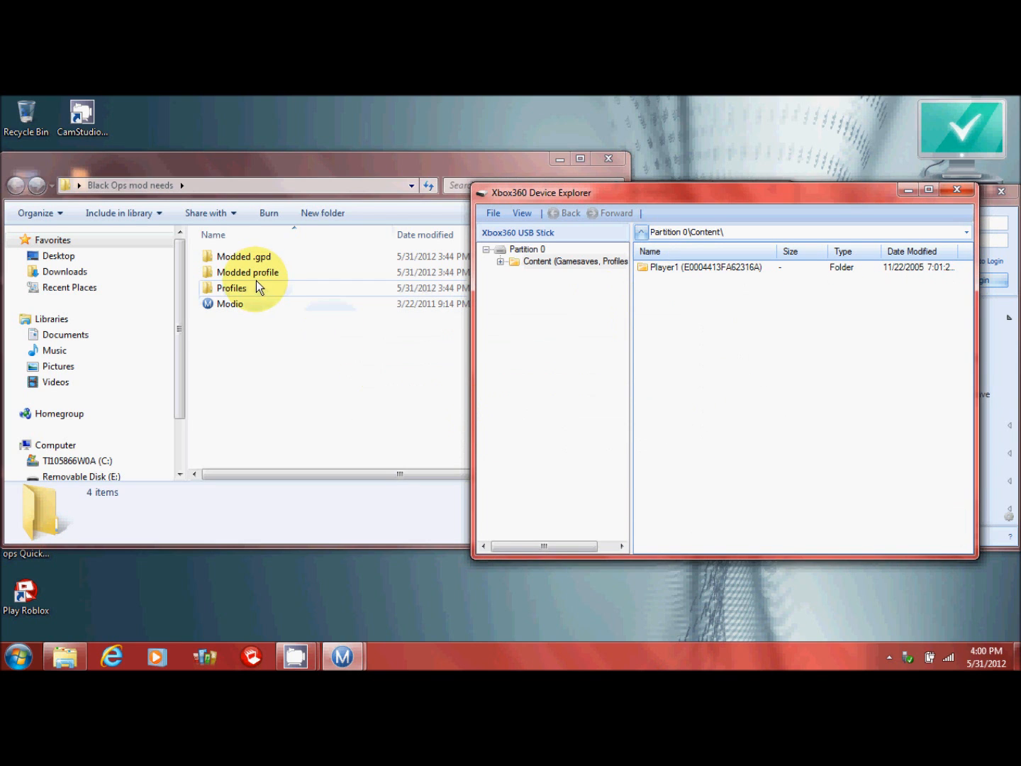
Step: Copy the E0002C55FA62316A folder from Modded profile onto the USB stick
double_click(248, 272)
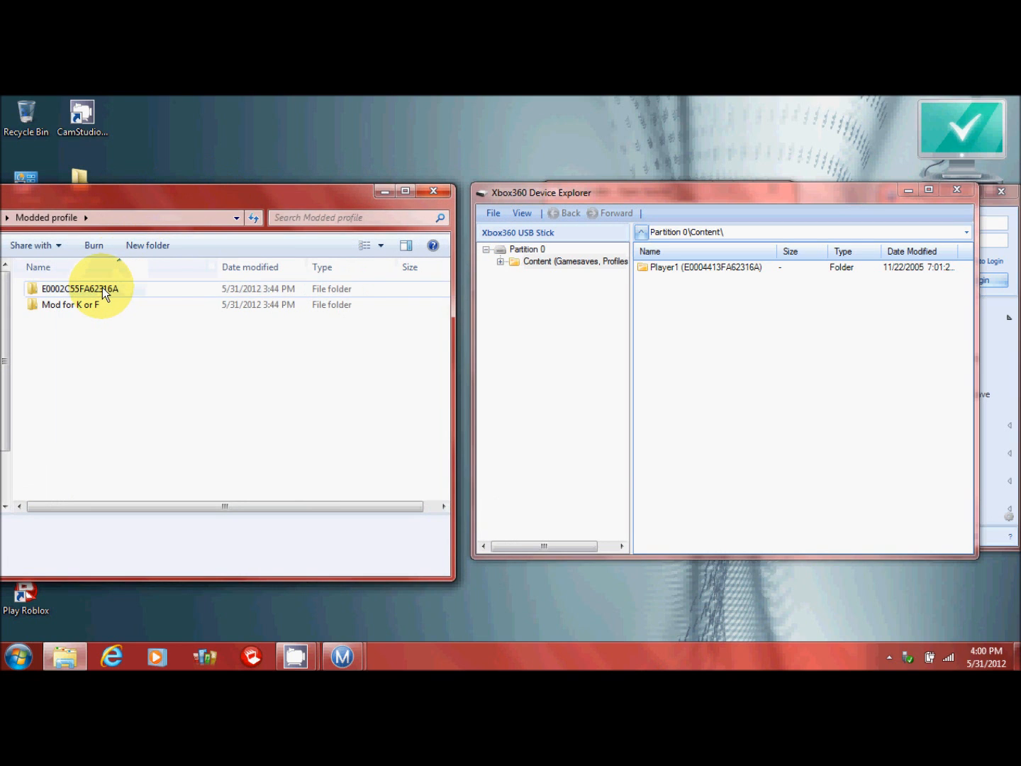
drag(79, 289, 740, 346)
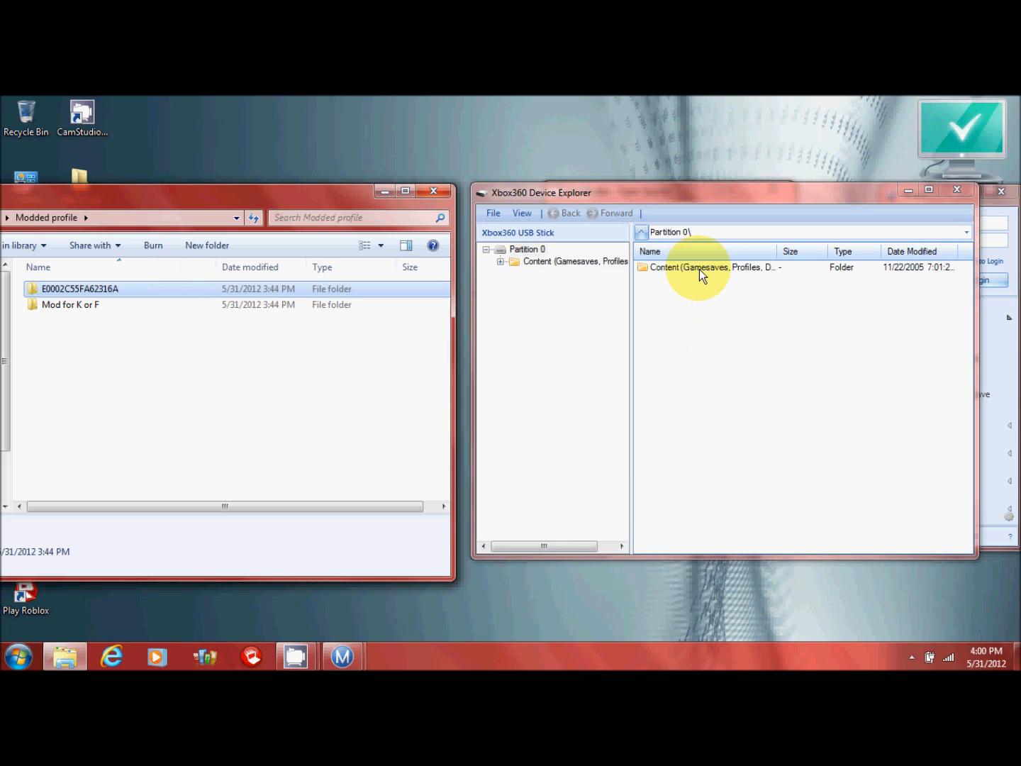
Step: Browse the stick to Content > XxMoDd3RxX1994 > Profile Storage > Profiles, and open Mod for K or F
double_click(709, 266)
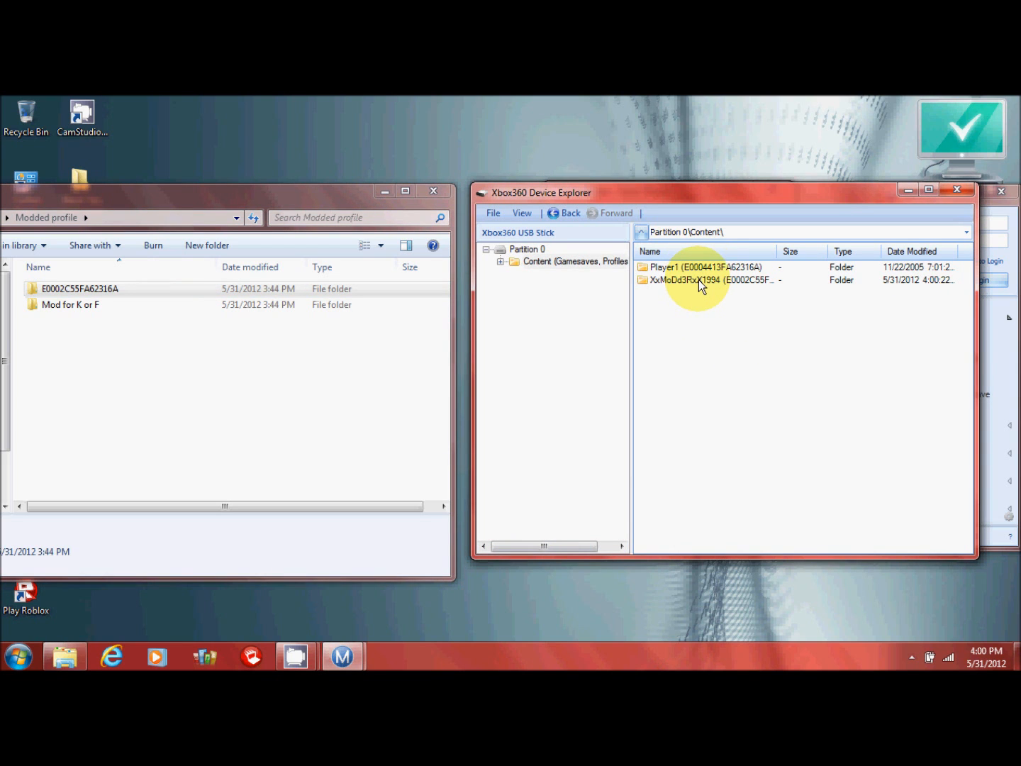
double_click(709, 280)
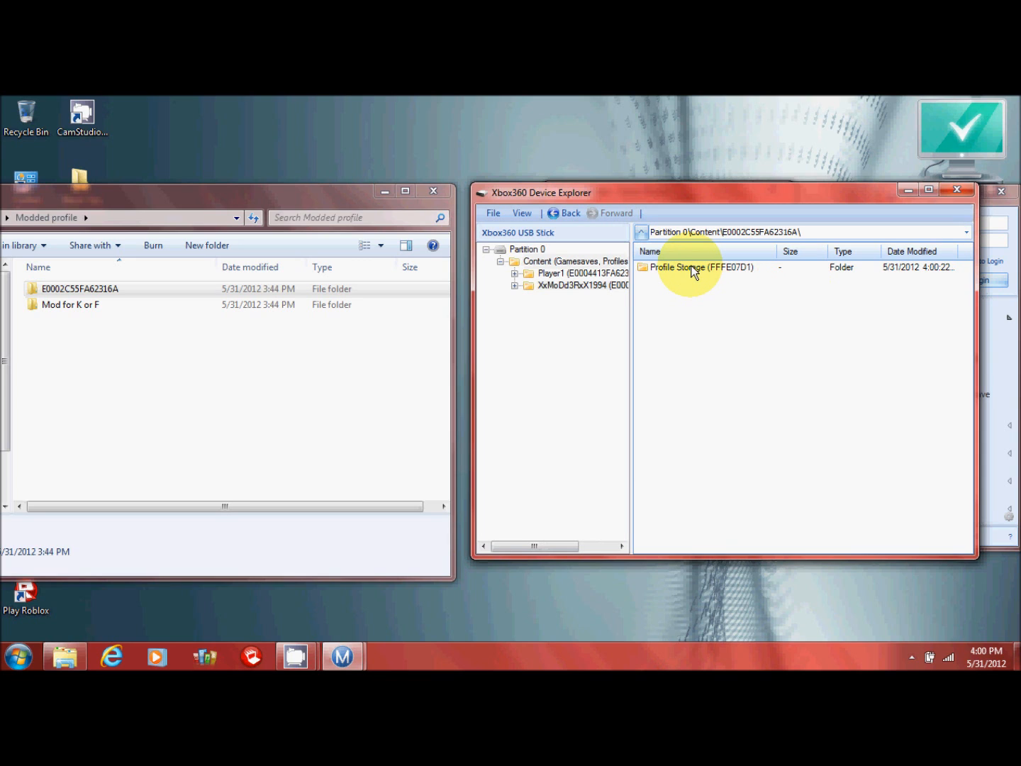
double_click(687, 267)
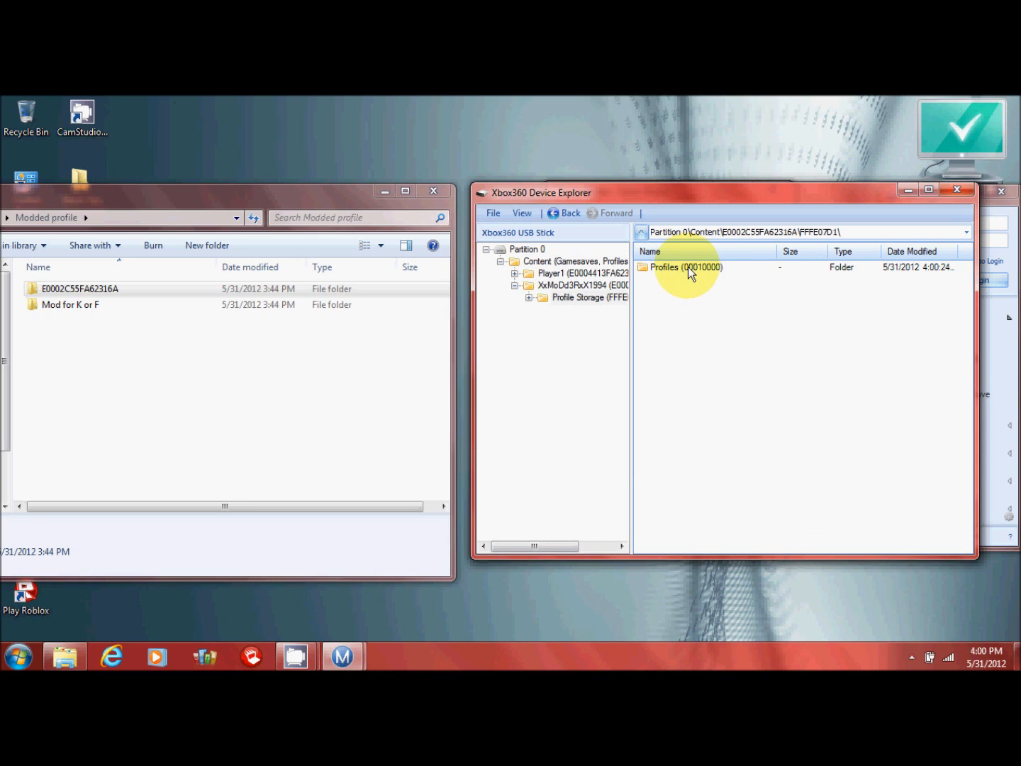
double_click(678, 266)
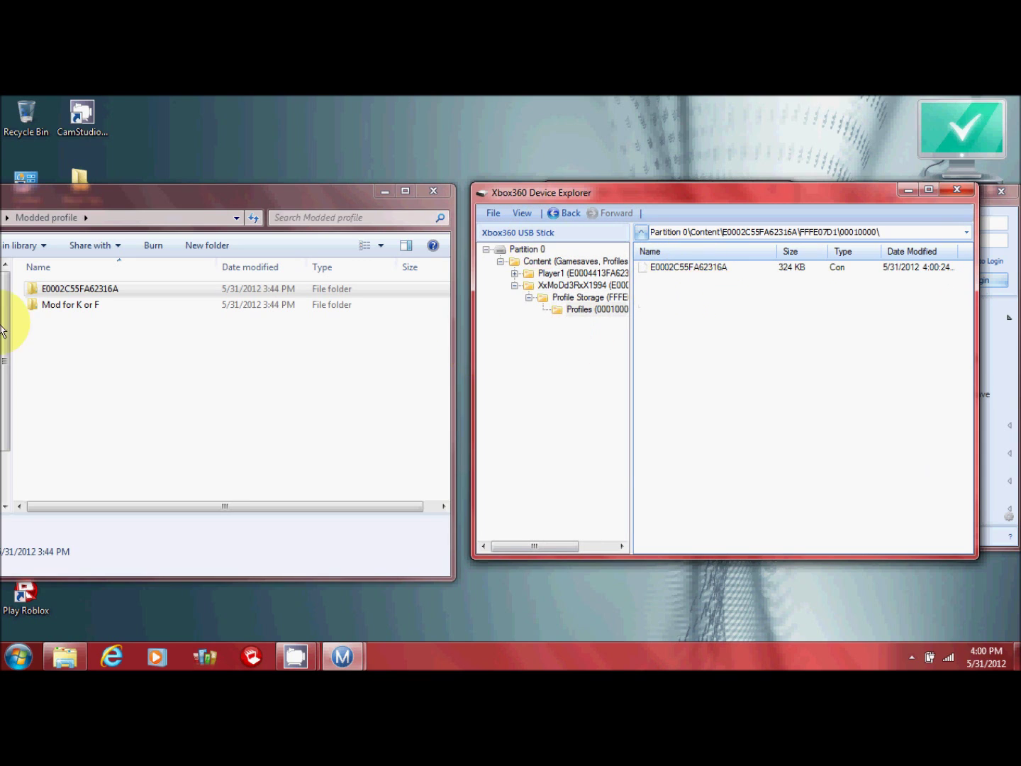
double_click(70, 304)
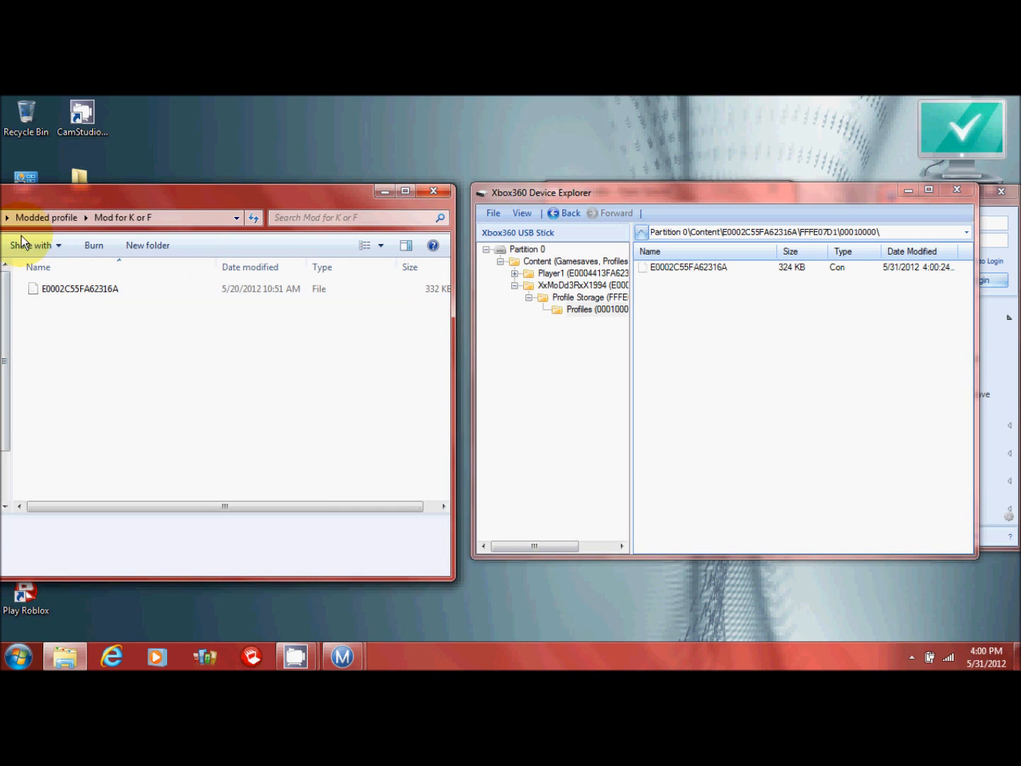
click(57, 288)
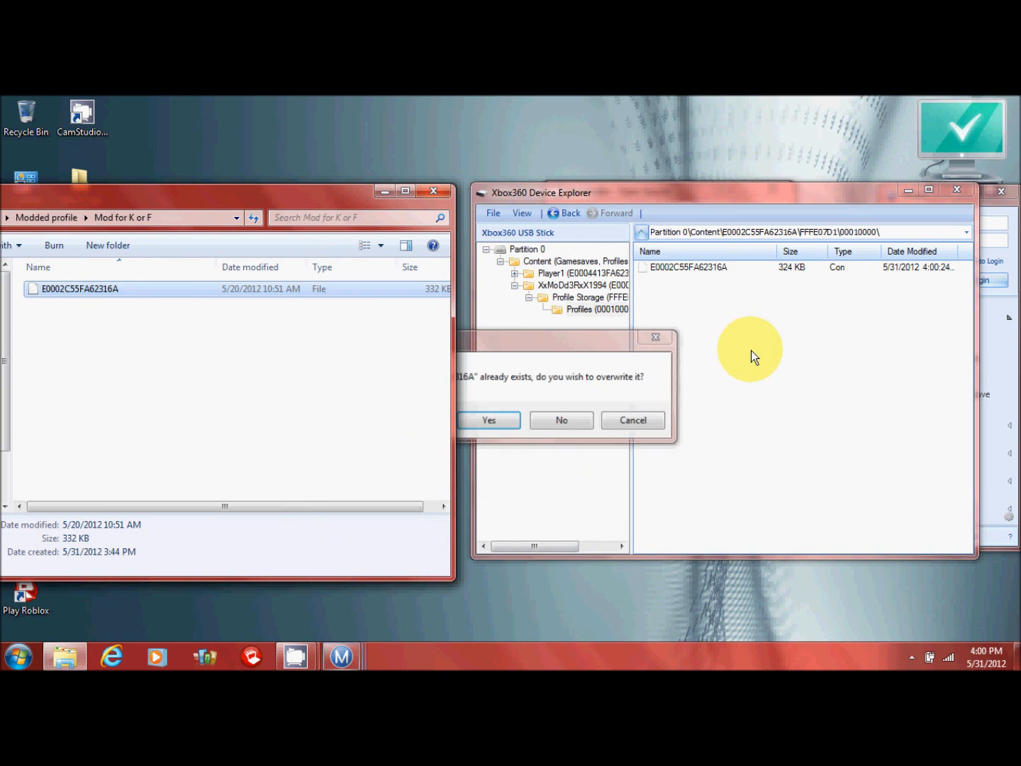
click(488, 420)
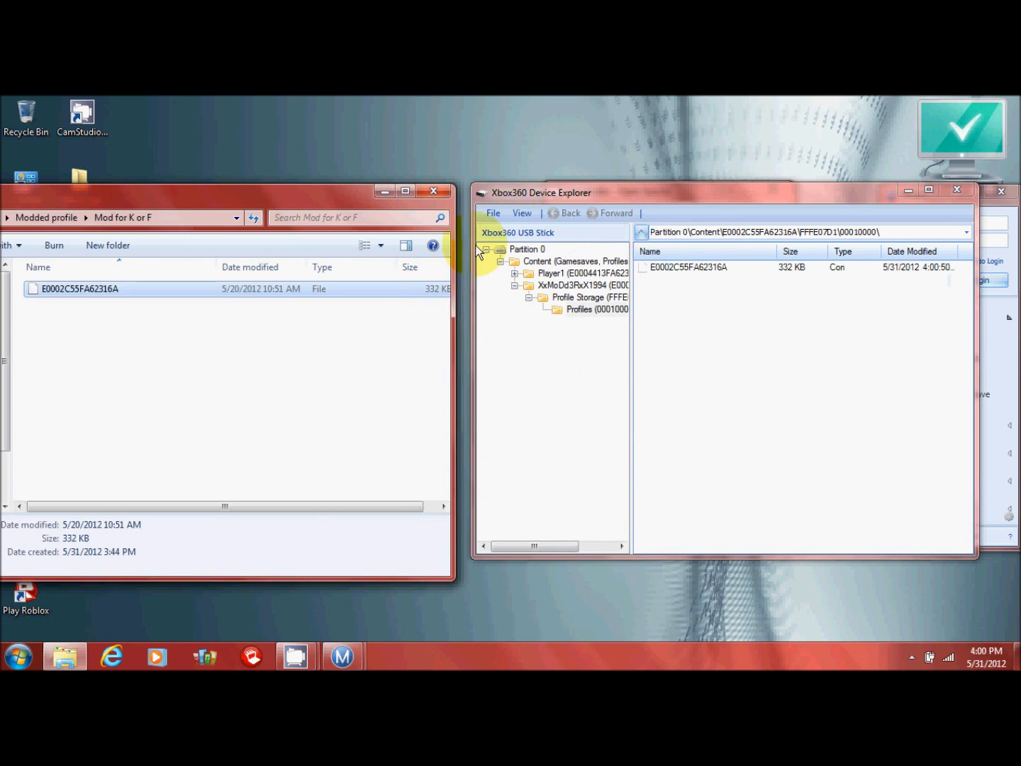
click(493, 213)
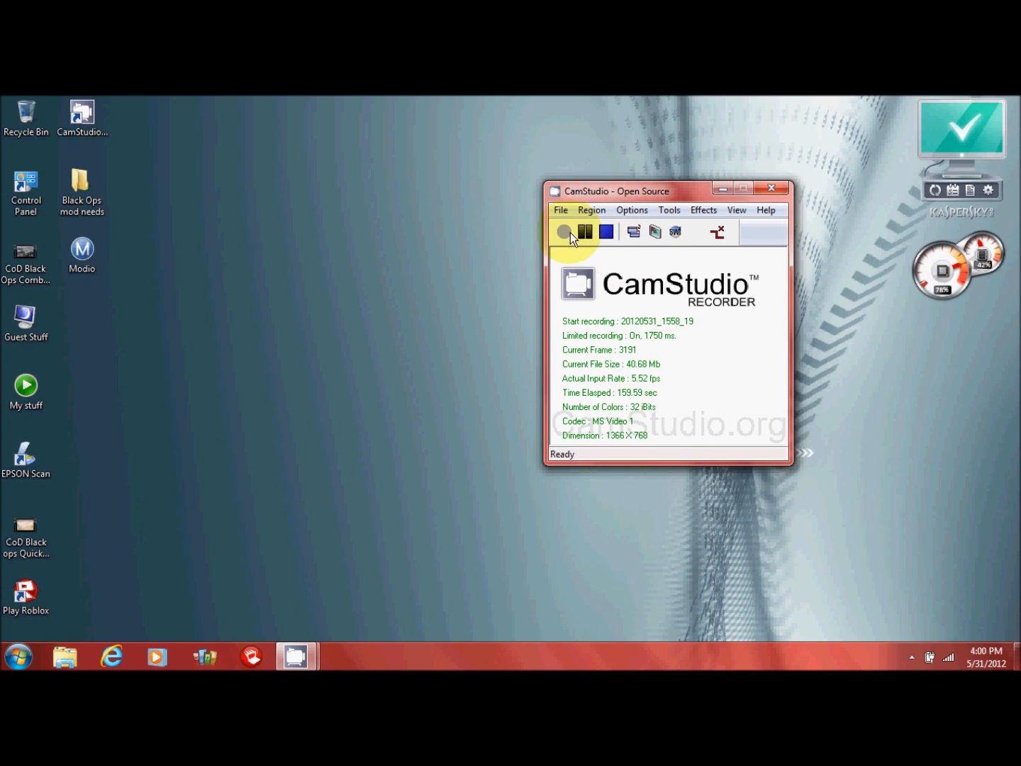
mouse_move(610, 211)
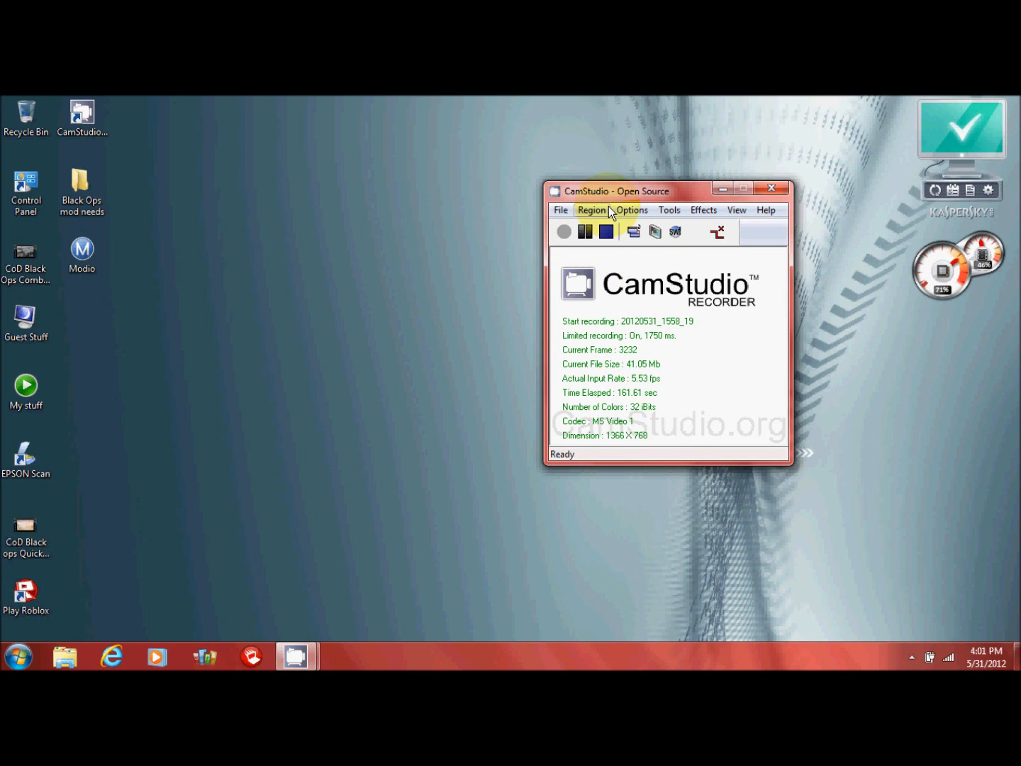